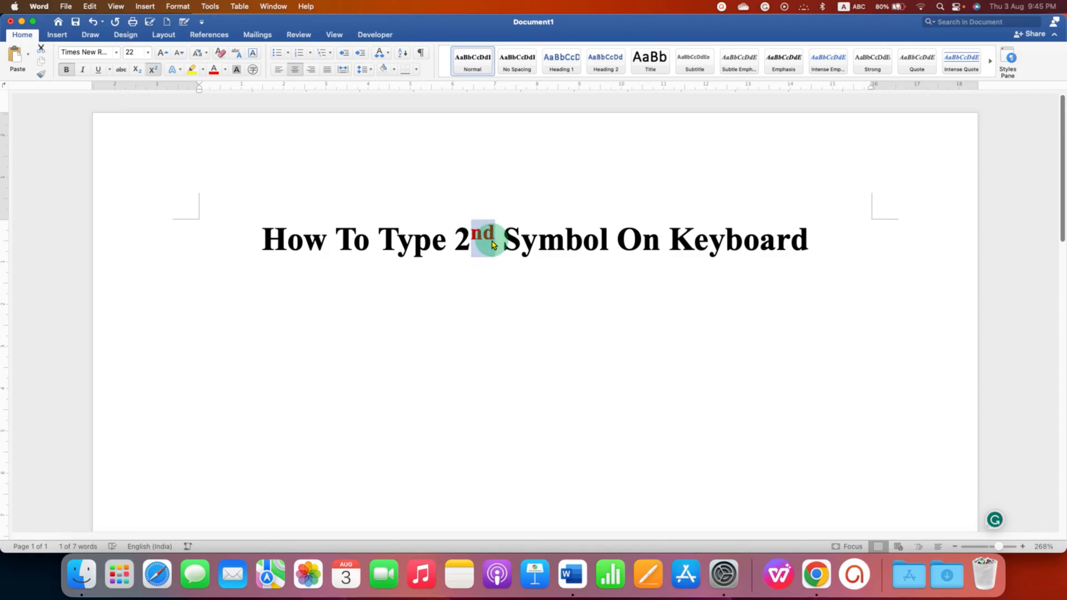
- Add a line reading '2nd' below the heading and select the letters 'nd'
click(761, 435)
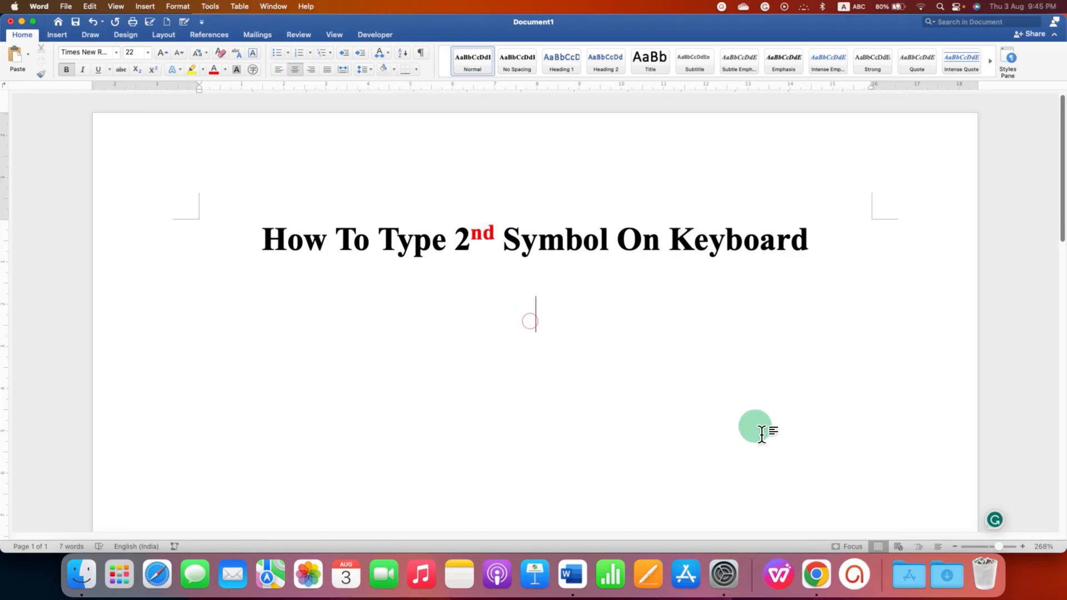
text(2)
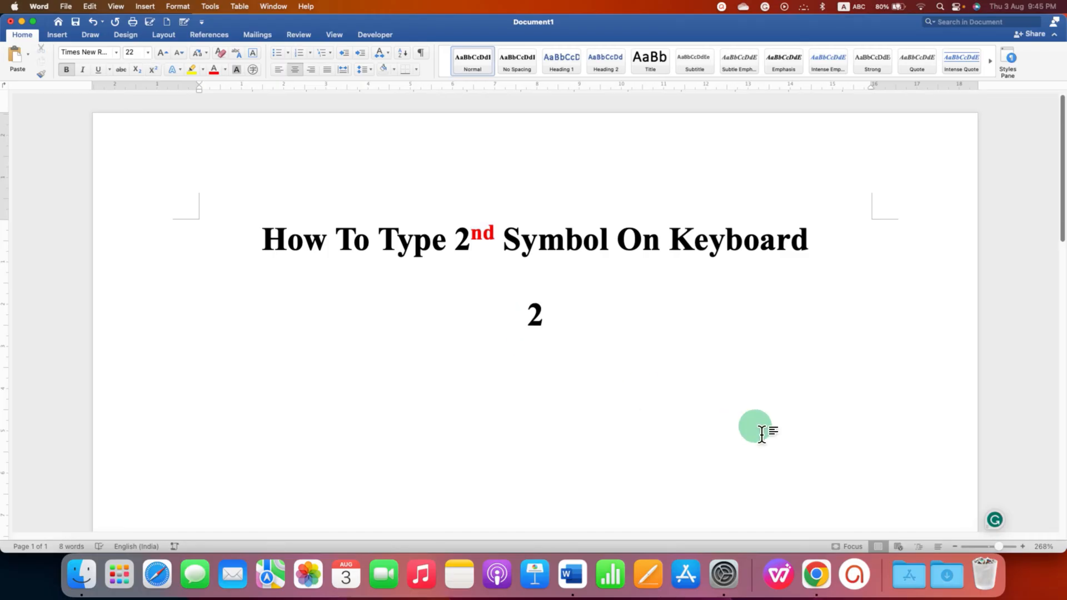
text(nd)
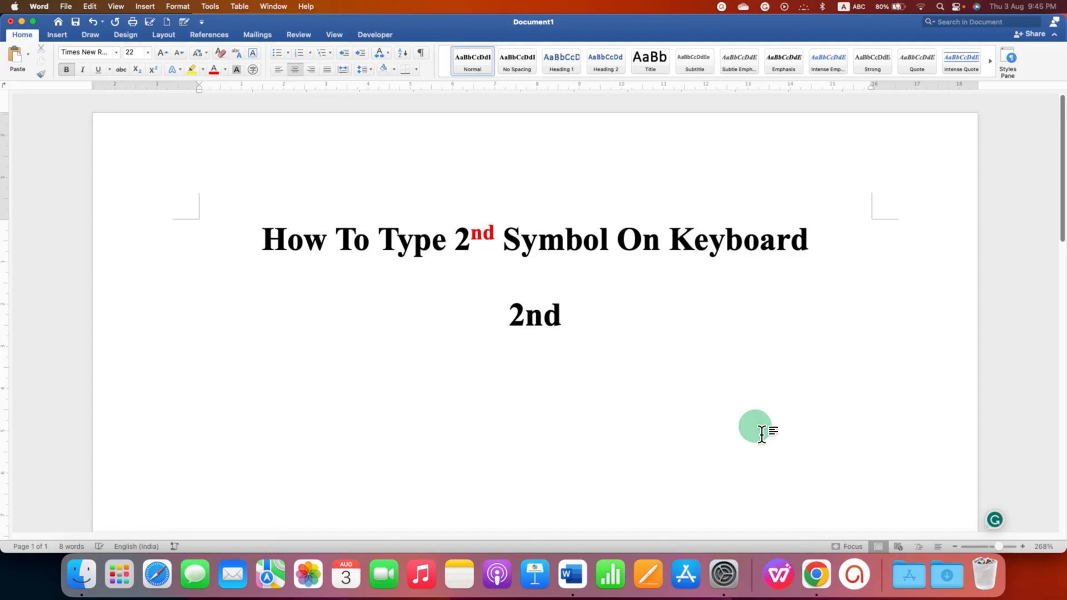
double_click(548, 316)
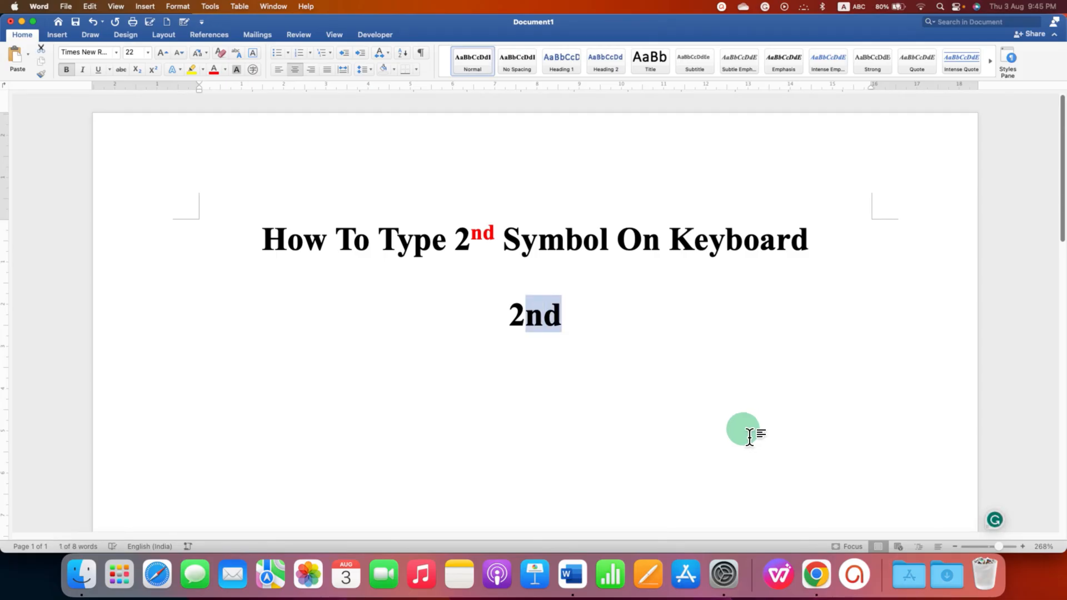
right_click(538, 319)
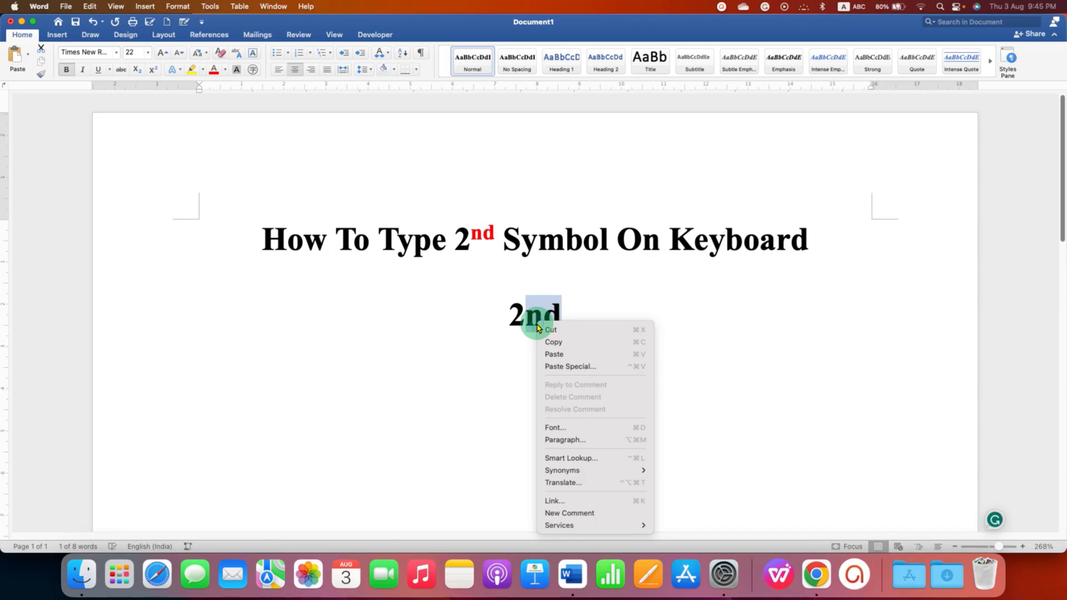
mouse_move(572, 427)
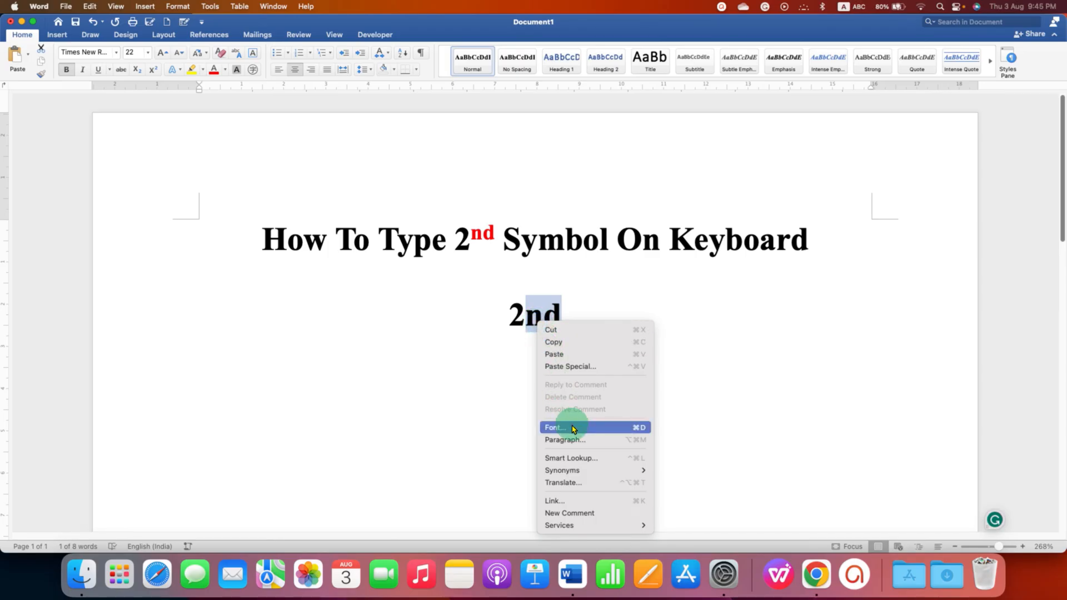
click(556, 426)
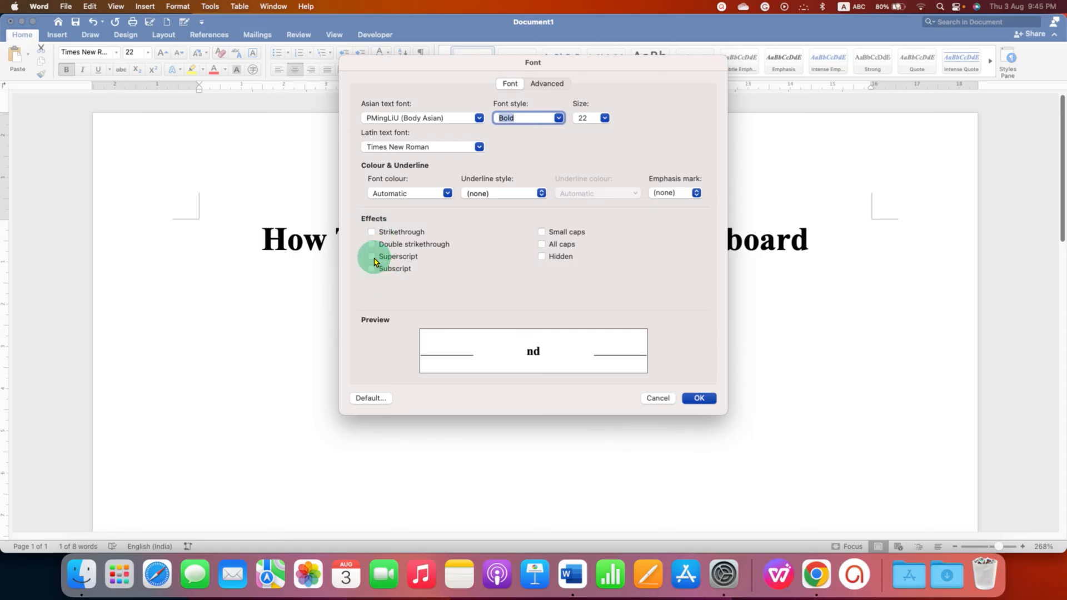
click(371, 256)
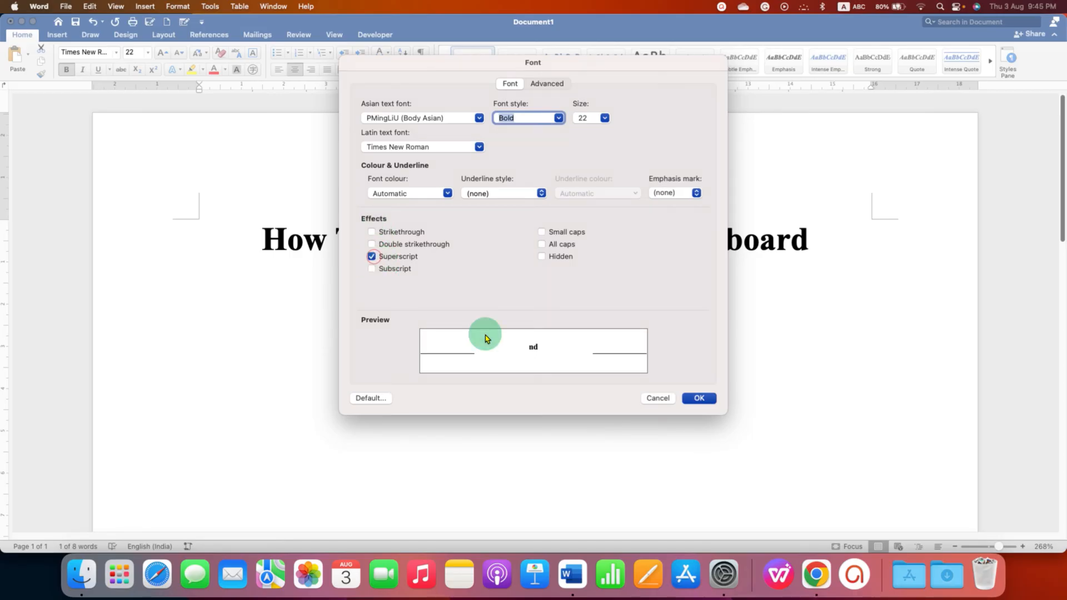
click(699, 398)
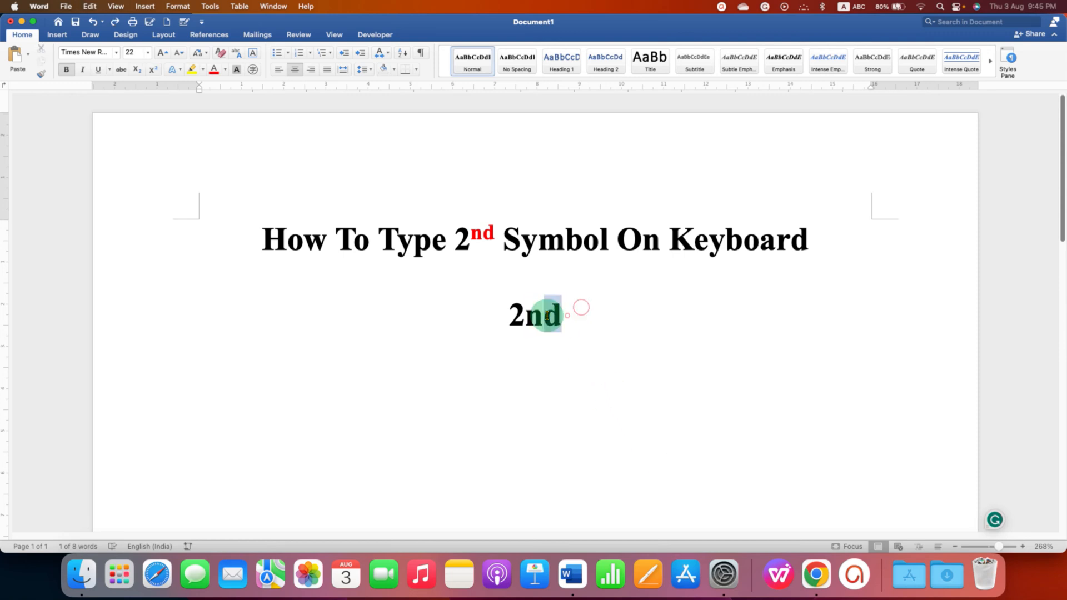
double_click(545, 317)
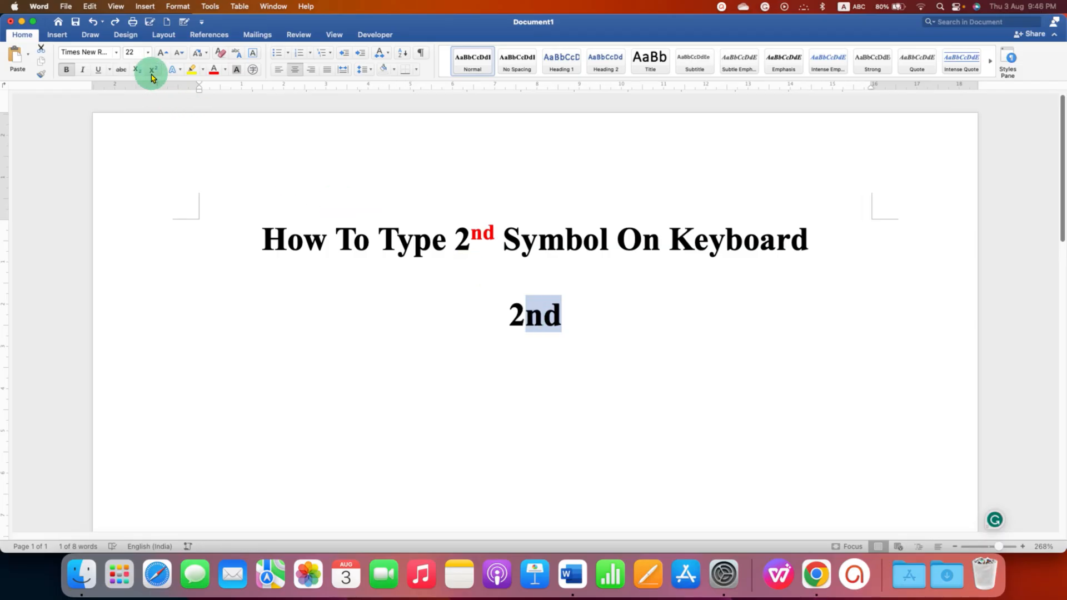
mouse_move(154, 69)
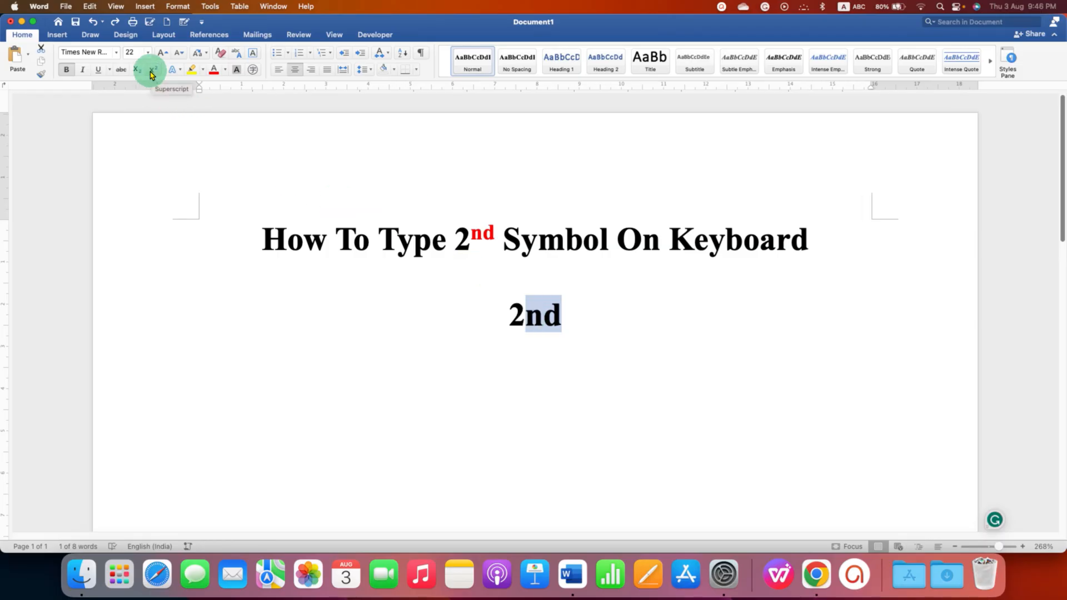
click(151, 69)
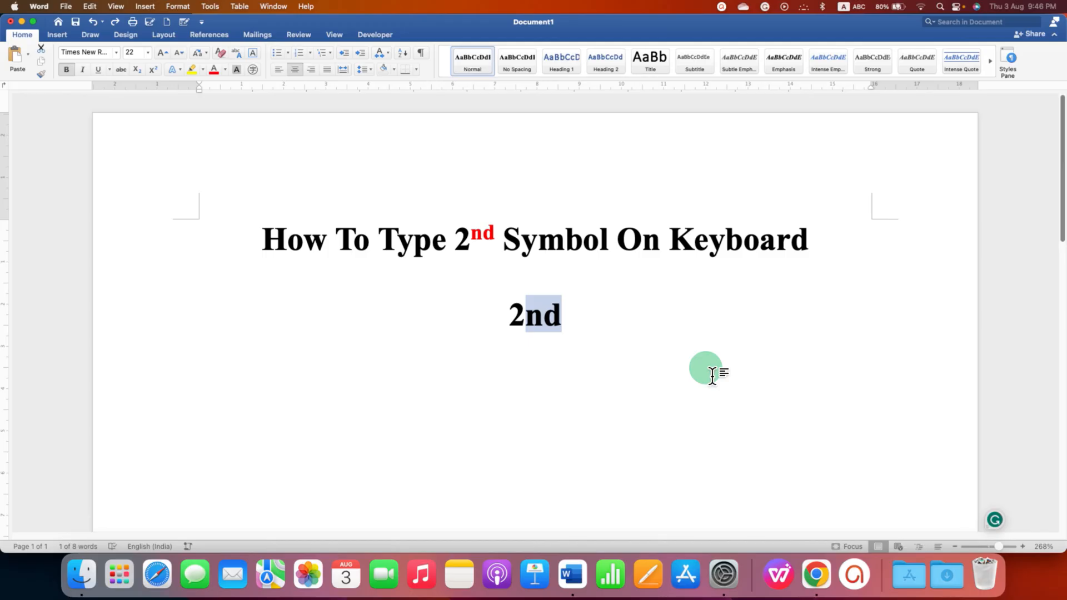
mouse_move(586, 344)
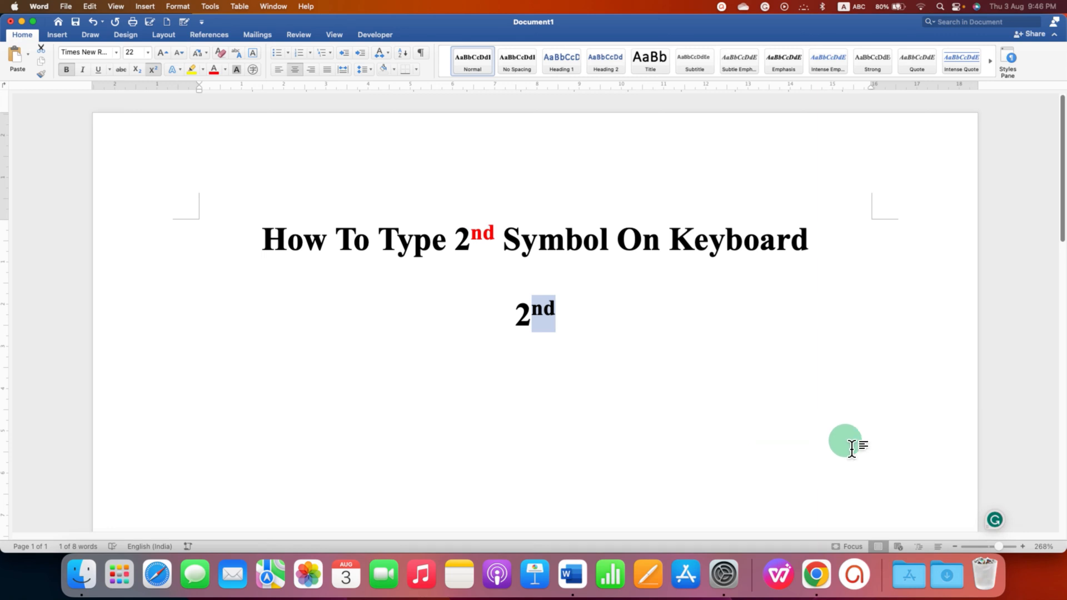
mouse_move(1065, 476)
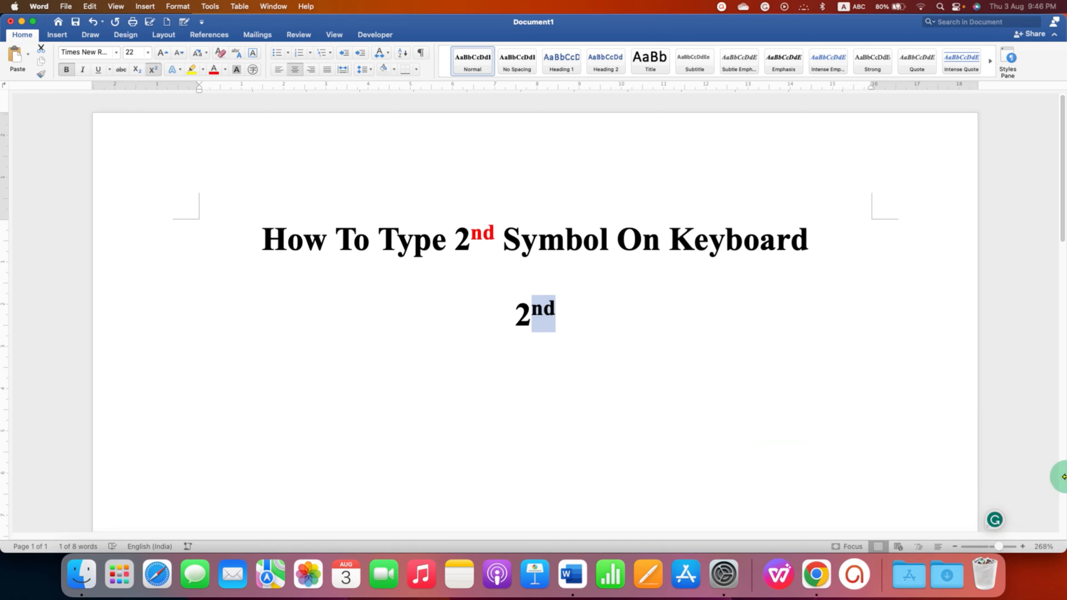